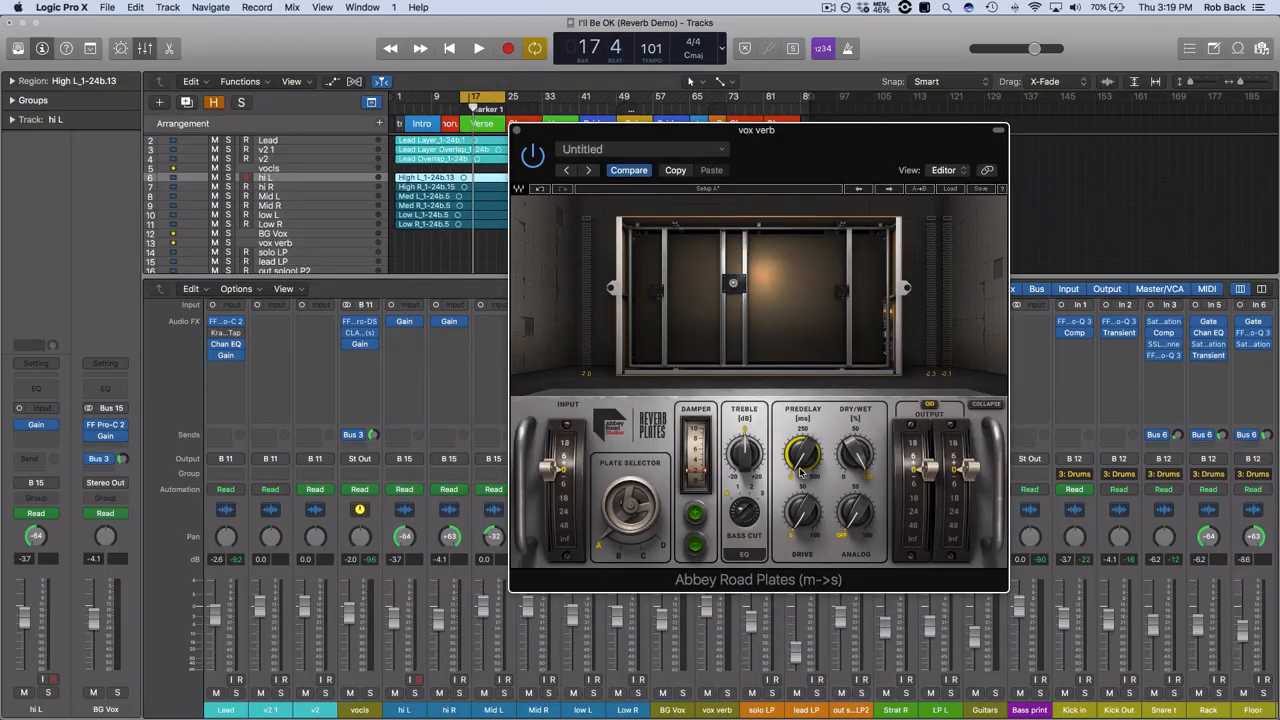
Step: Audition the vox verb bus with the Abbey Road Plates pre-delay near 23 ms
left_click(478, 48)
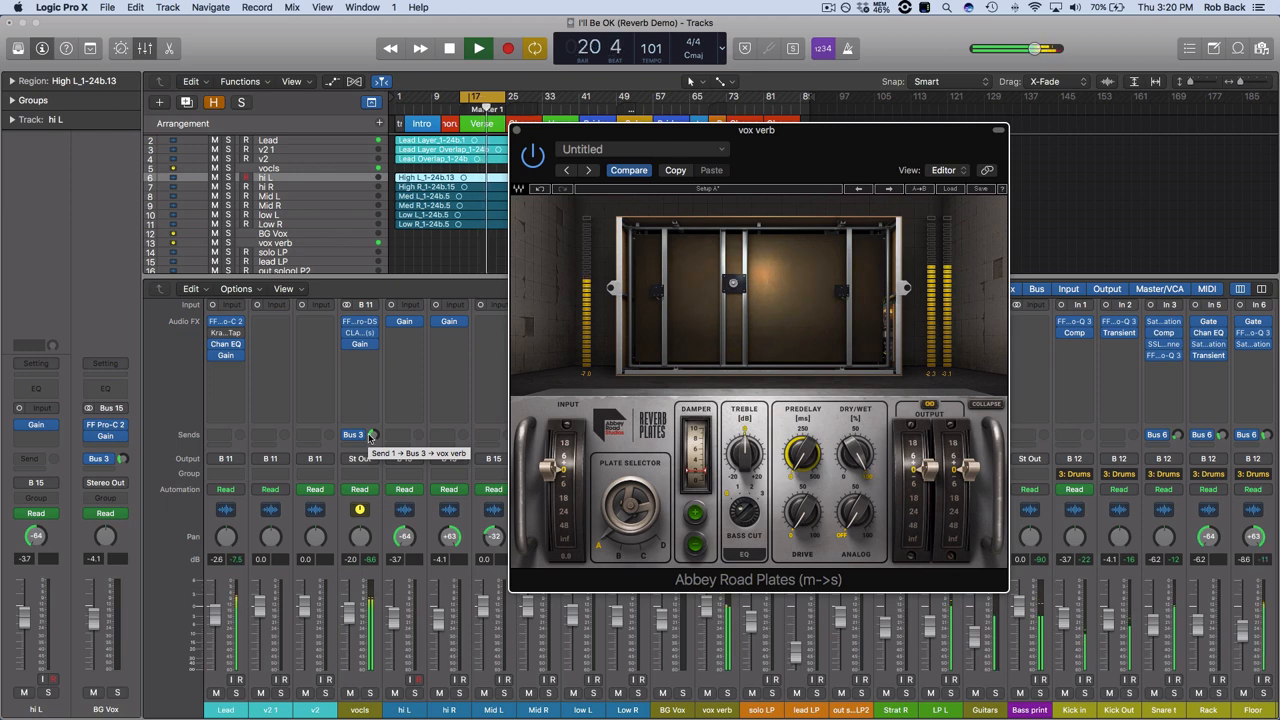
left_click(448, 48)
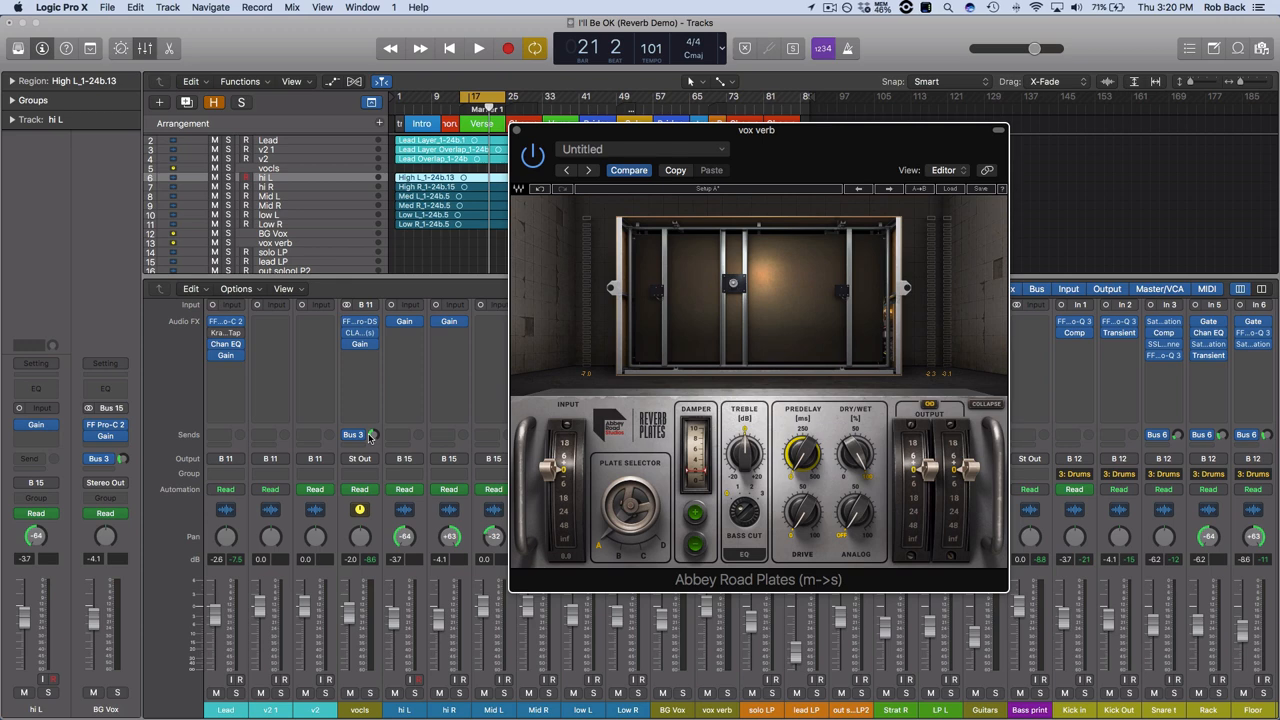
mouse_move(600, 421)
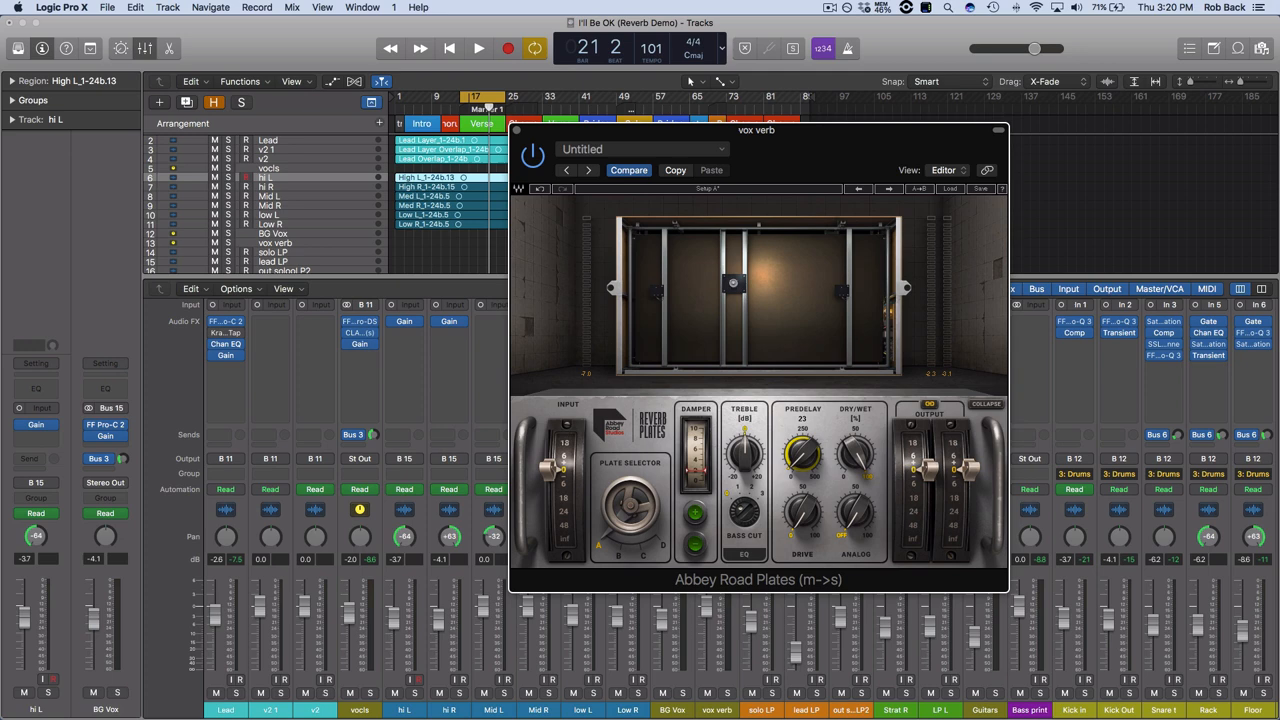
Step: Nudge the Abbey Road Plates pre-delay to about 24 ms, then solo and audition the vocals
left_click_drag(800, 455, 800, 445)
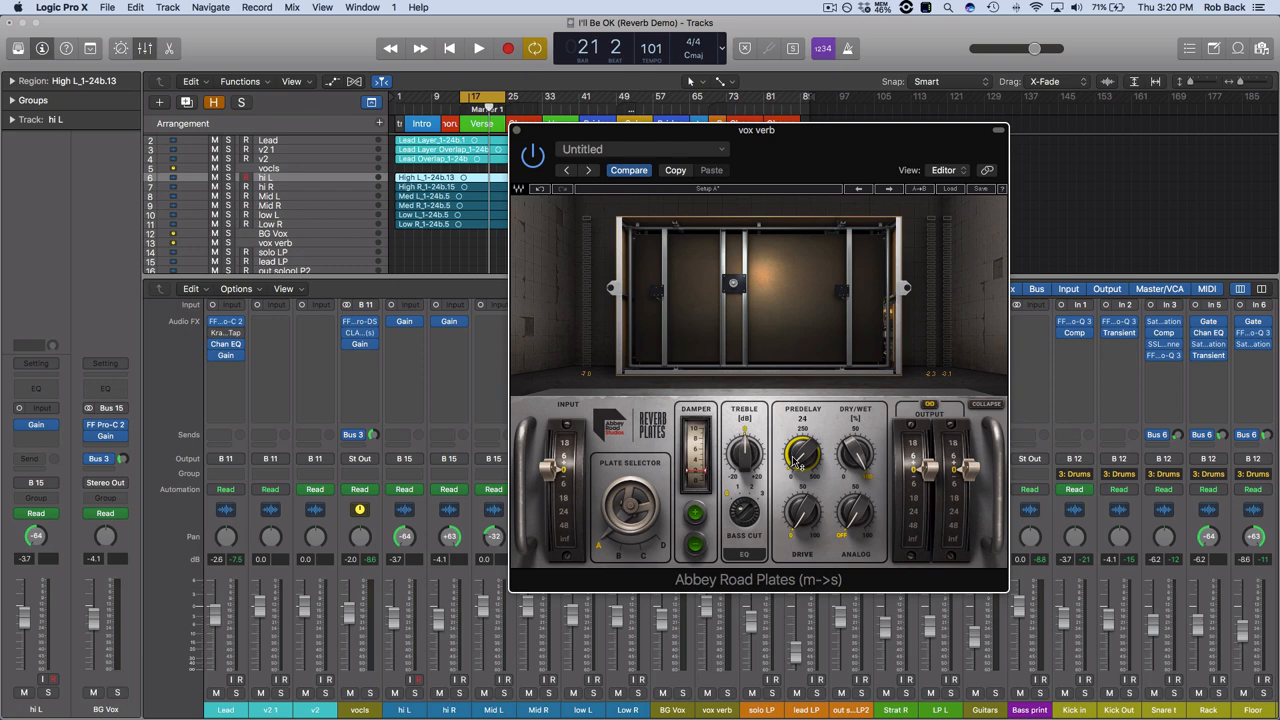
left_click_drag(803, 455, 810, 445)
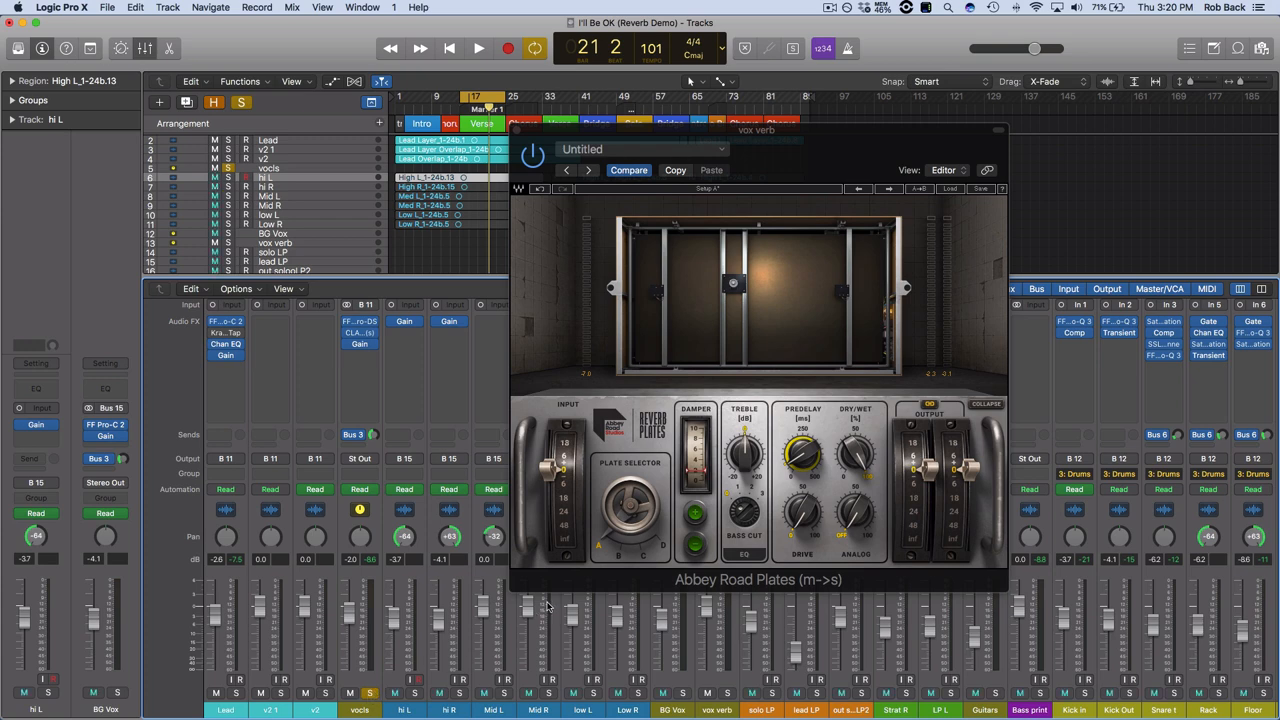
left_click(478, 48)
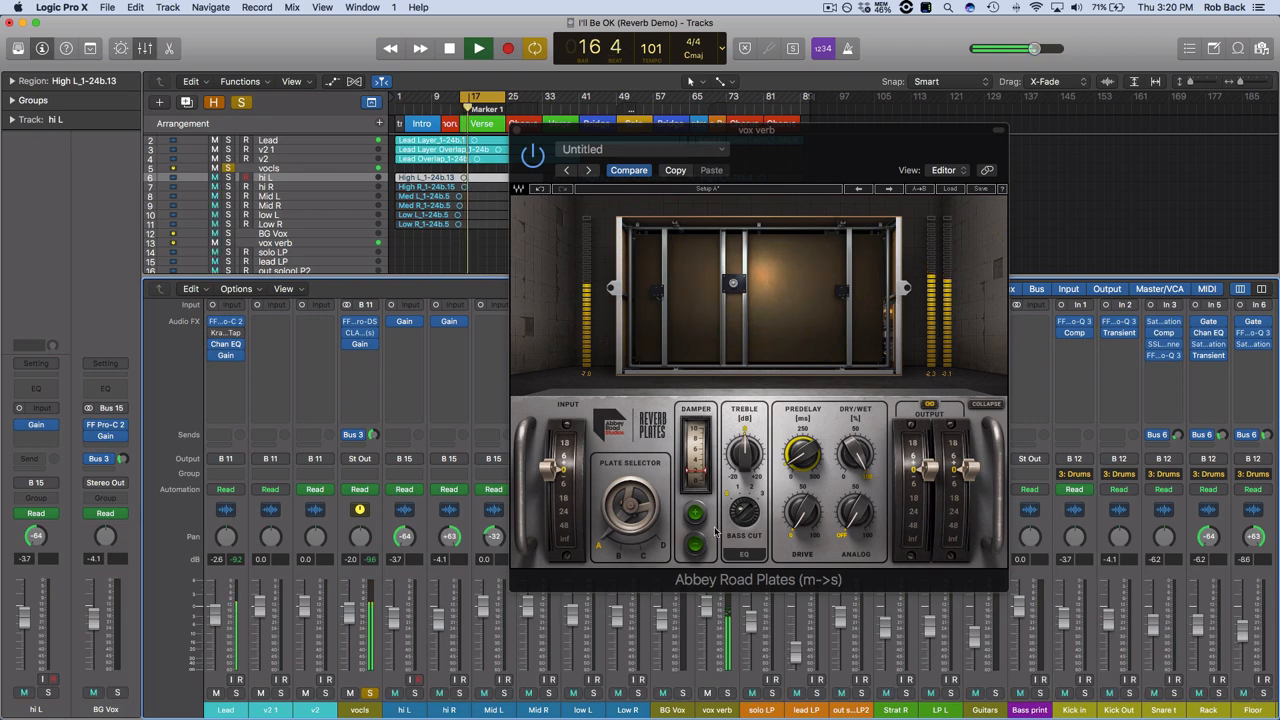
left_click(478, 48)
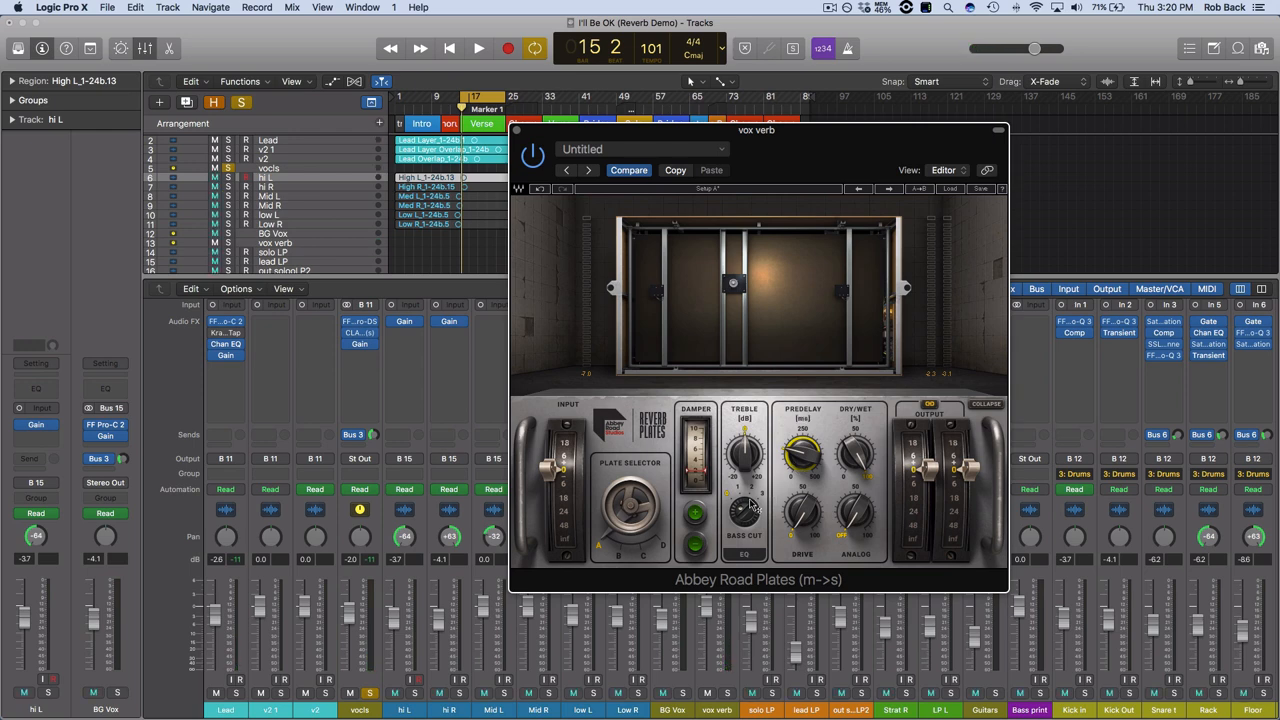
left_click(478, 48)
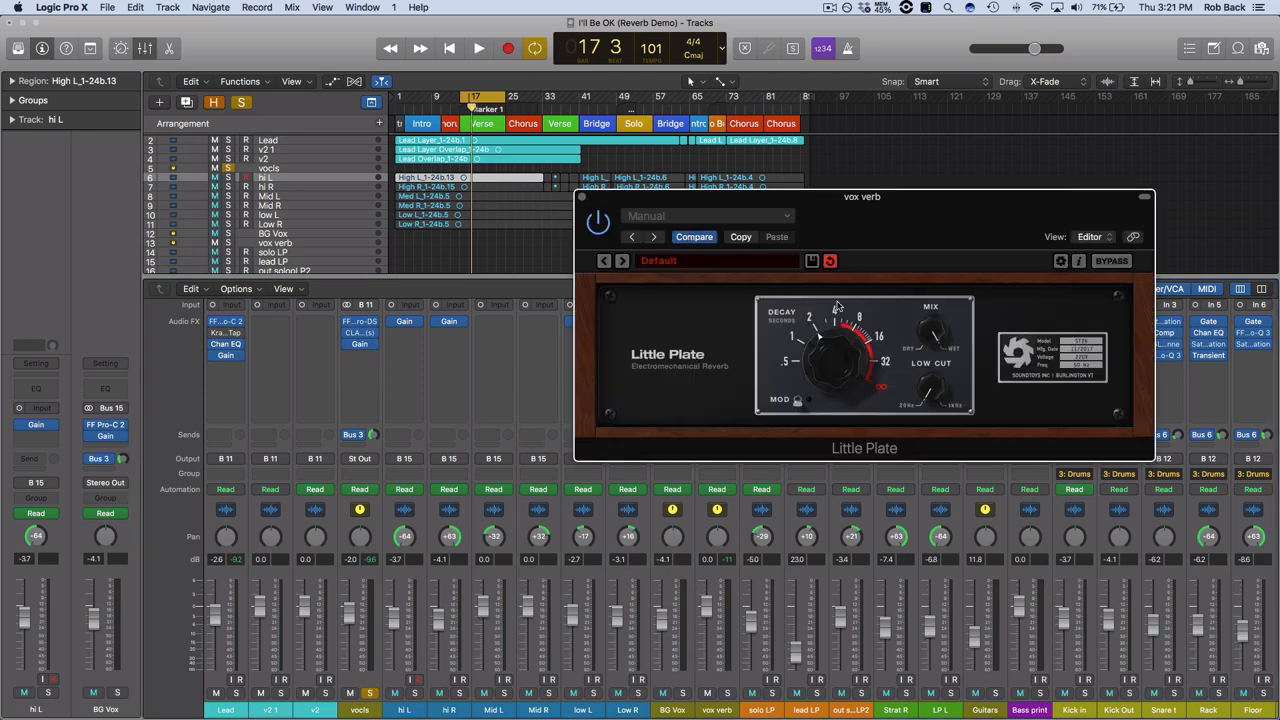
Step: Move the Little Plate window aside and adjust the Echo delay's feedback amount
left_click_drag(862, 196, 953, 404)
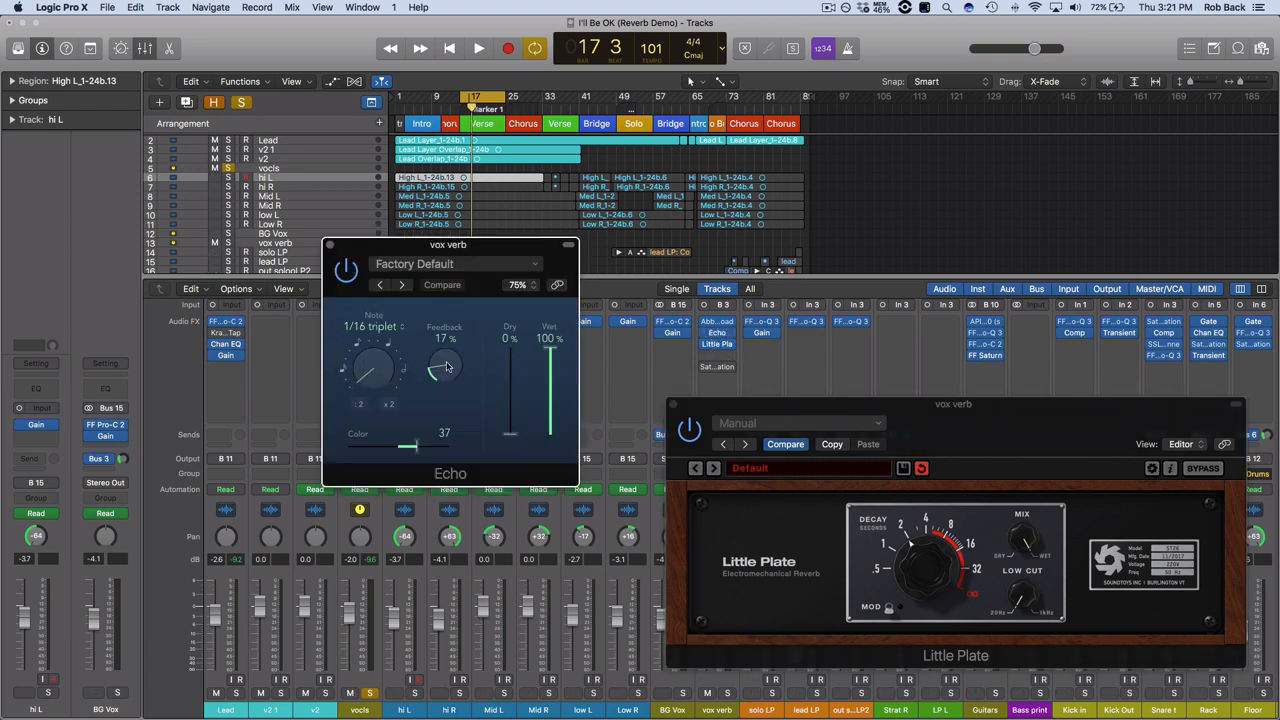
left_click_drag(445, 370, 445, 385)
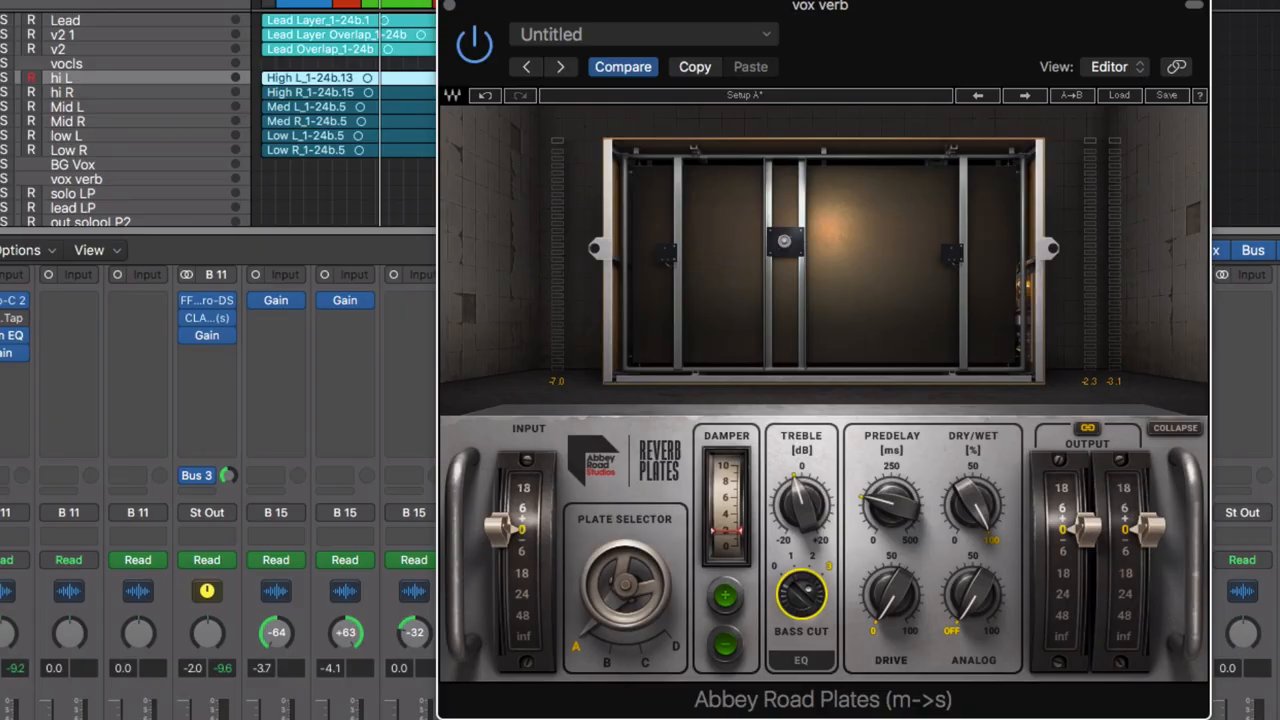
Step: Lower the Abbey Road Plates Treble knob in stages to about -3.6 dB
left_click_drag(800, 505, 800, 490)
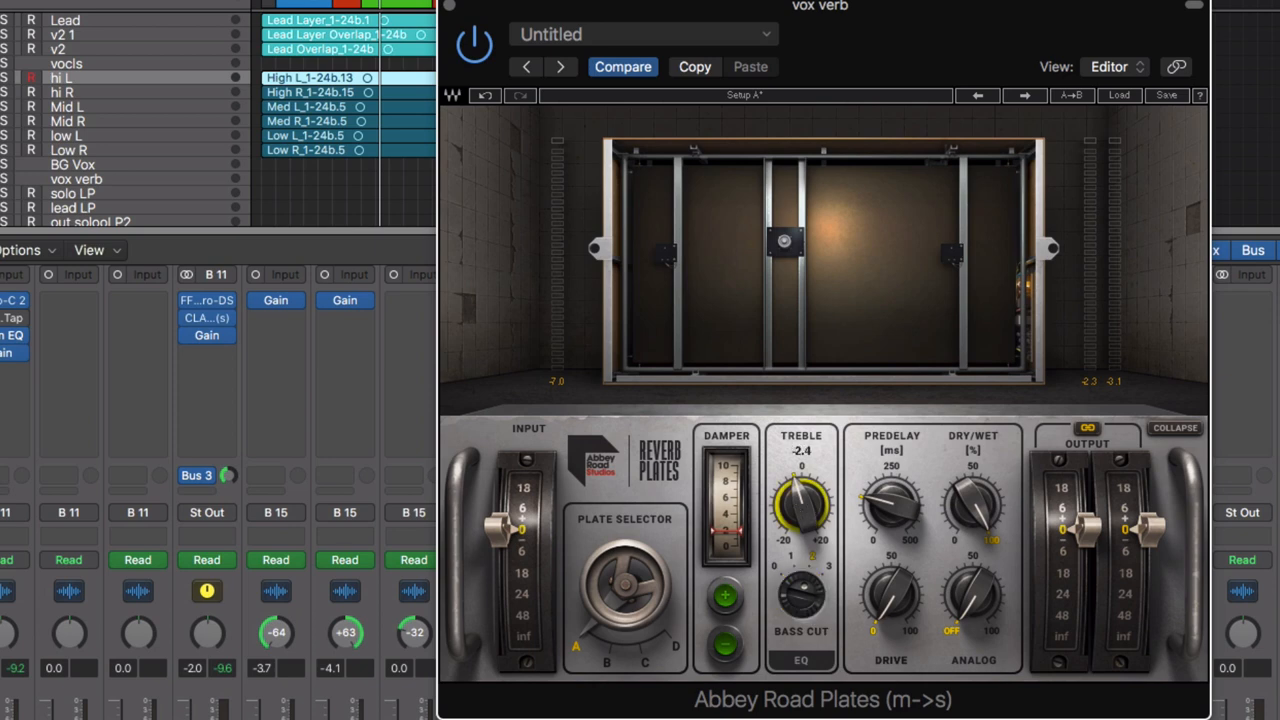
left_click_drag(800, 510, 810, 505)
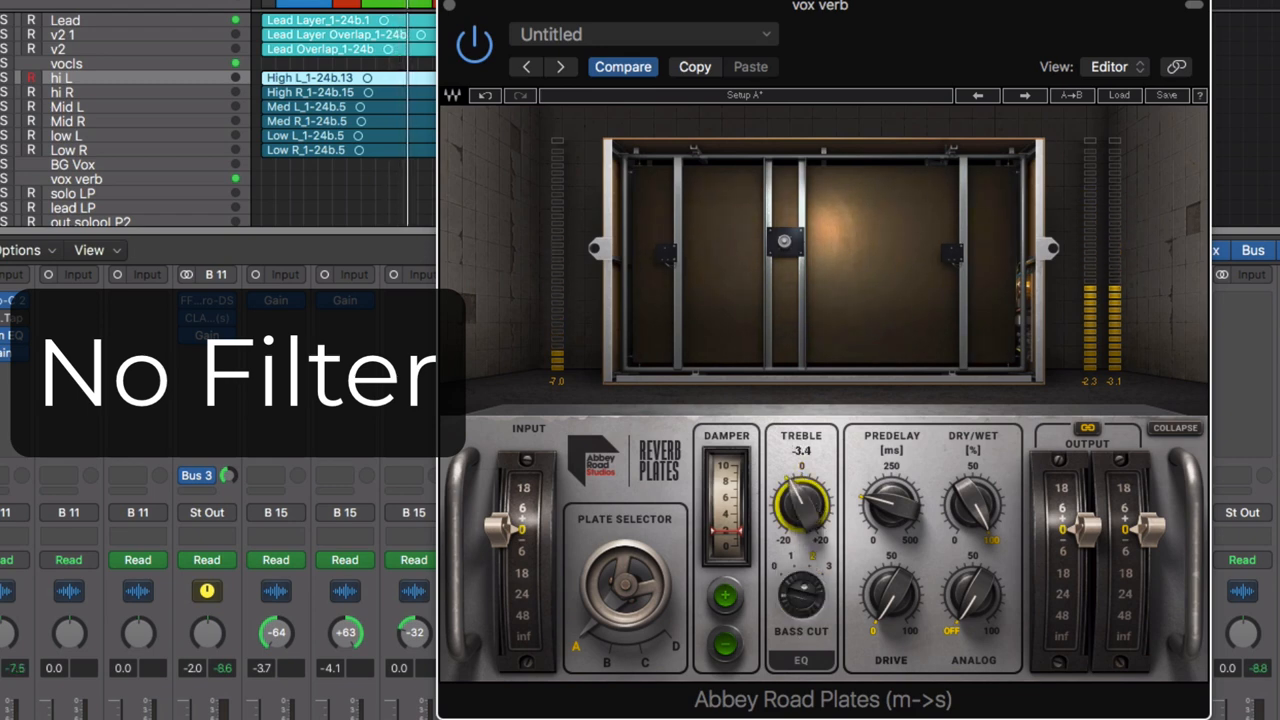
left_click_drag(800, 505, 810, 515)
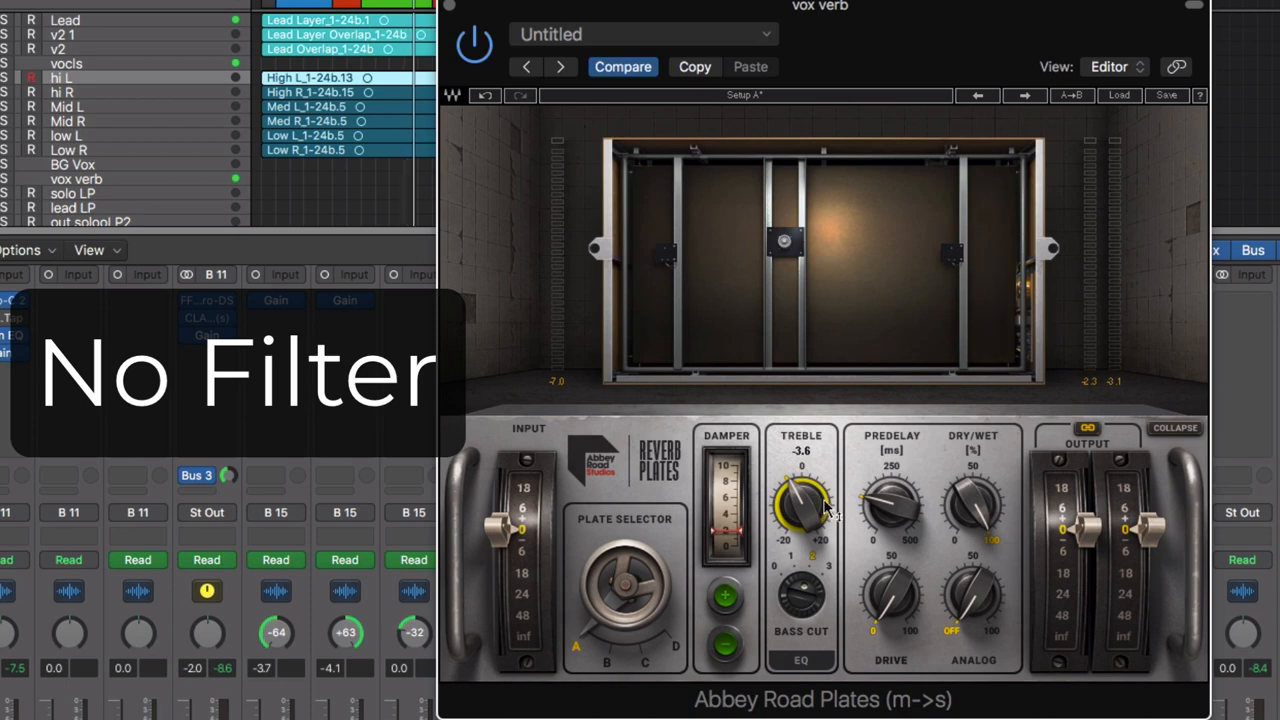